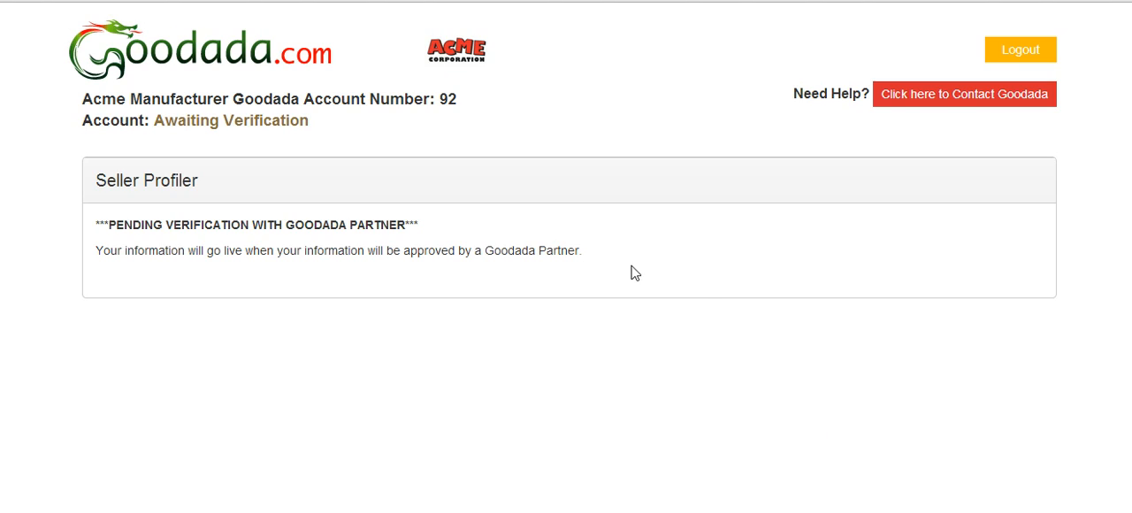
mouse_move(182, 150)
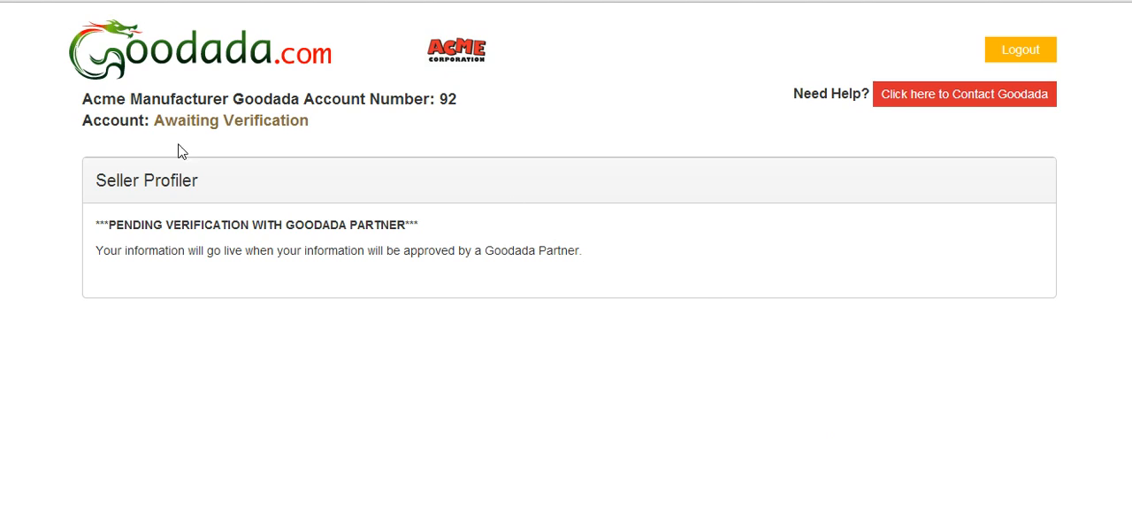
mouse_move(328, 124)
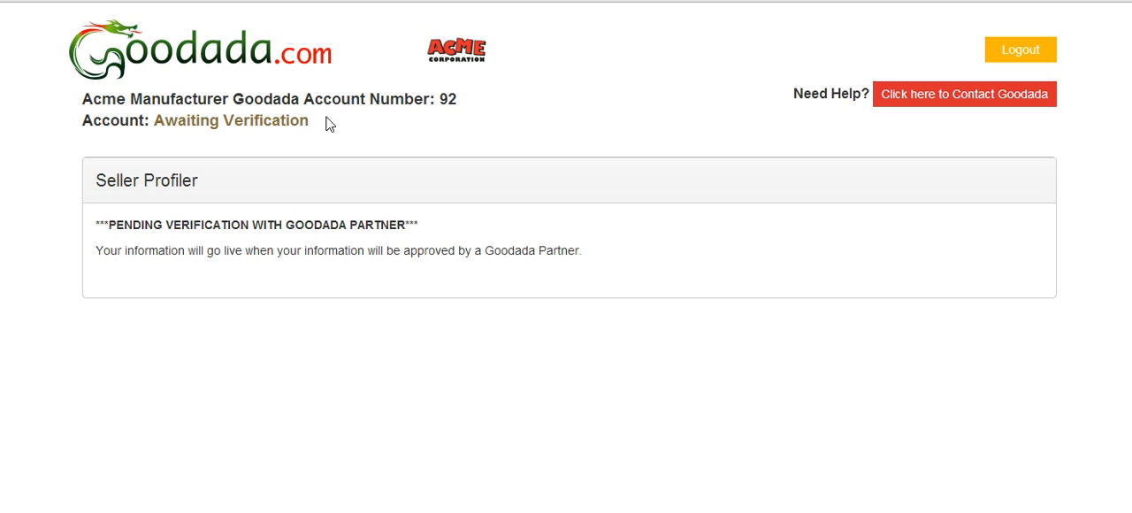
mouse_move(366, 159)
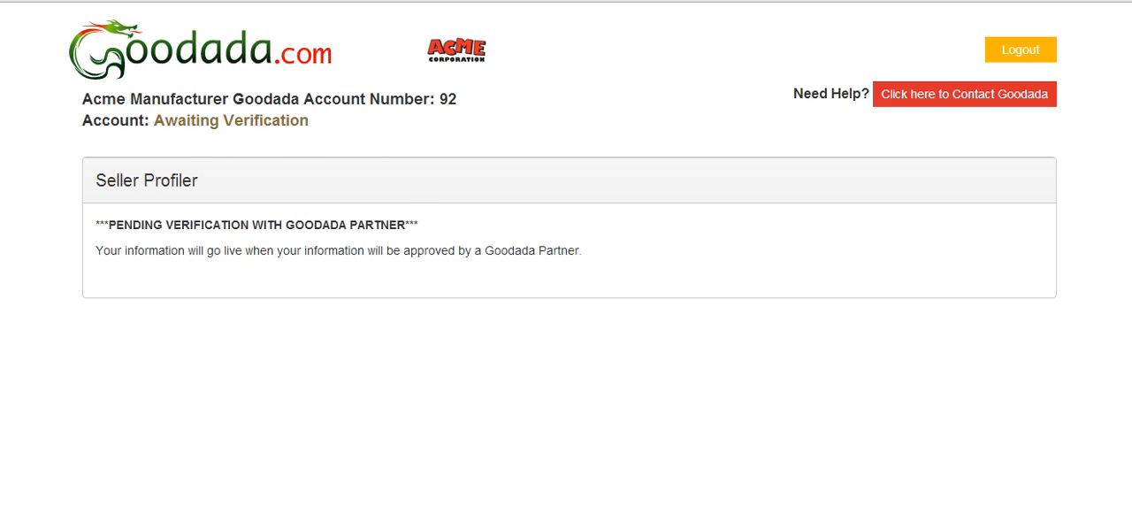
mouse_move(873, 351)
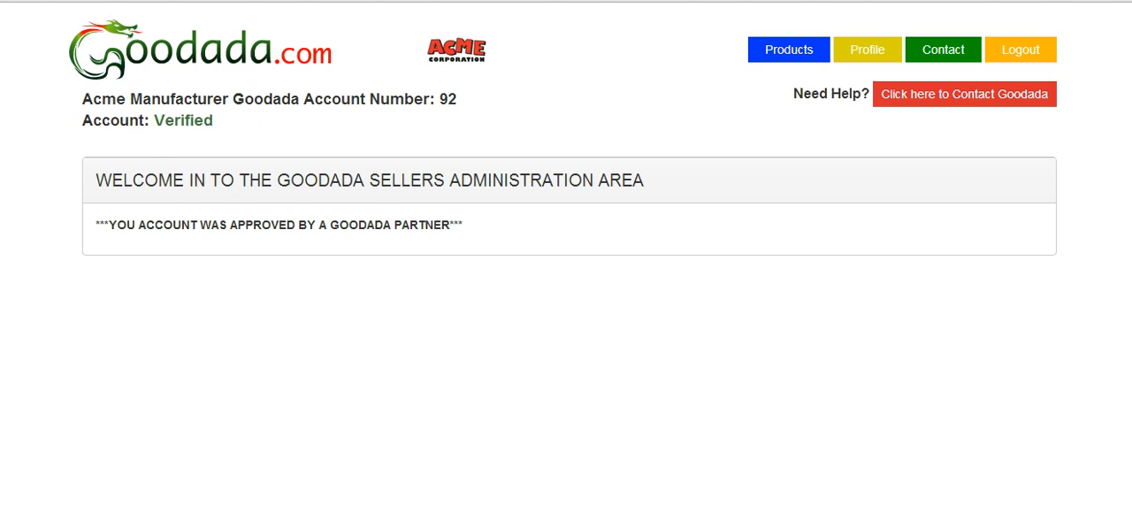
mouse_move(177, 106)
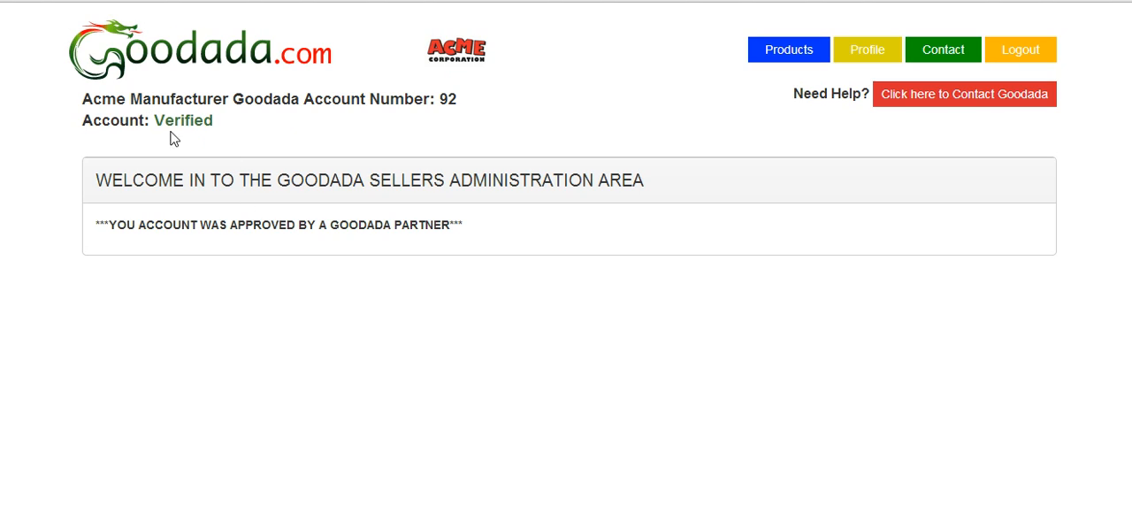
mouse_move(764, 95)
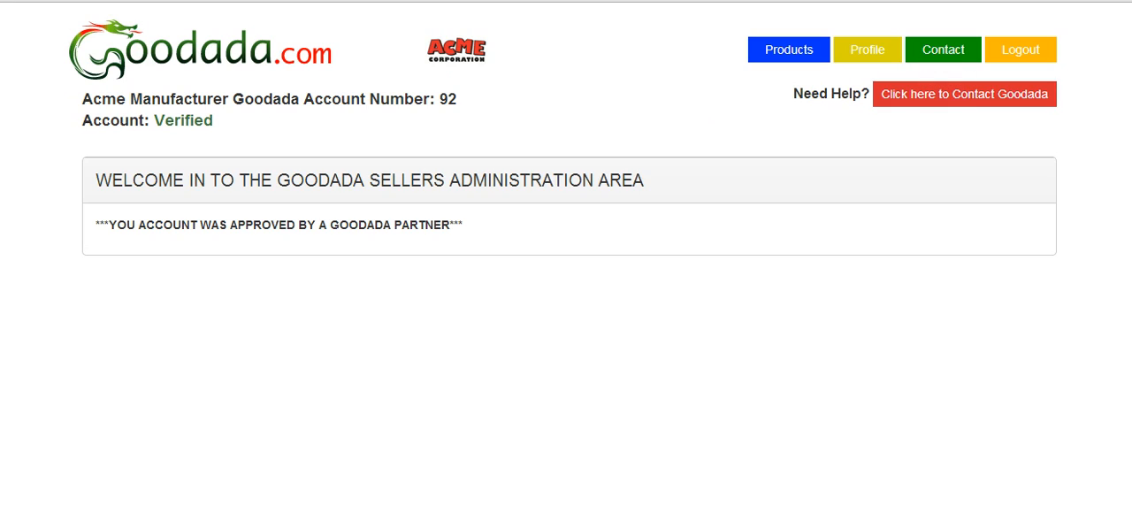
mouse_move(789, 108)
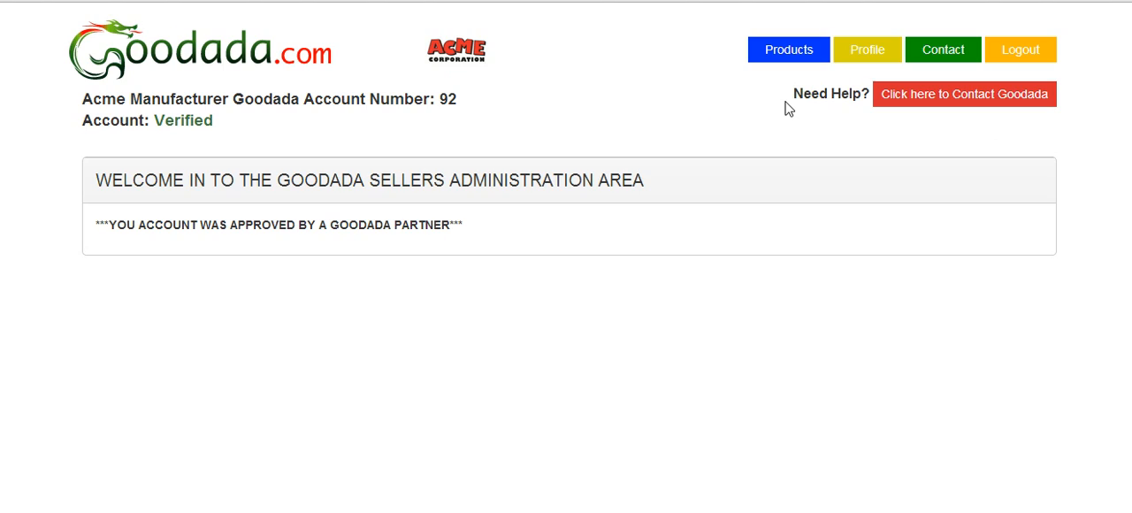
mouse_move(819, 75)
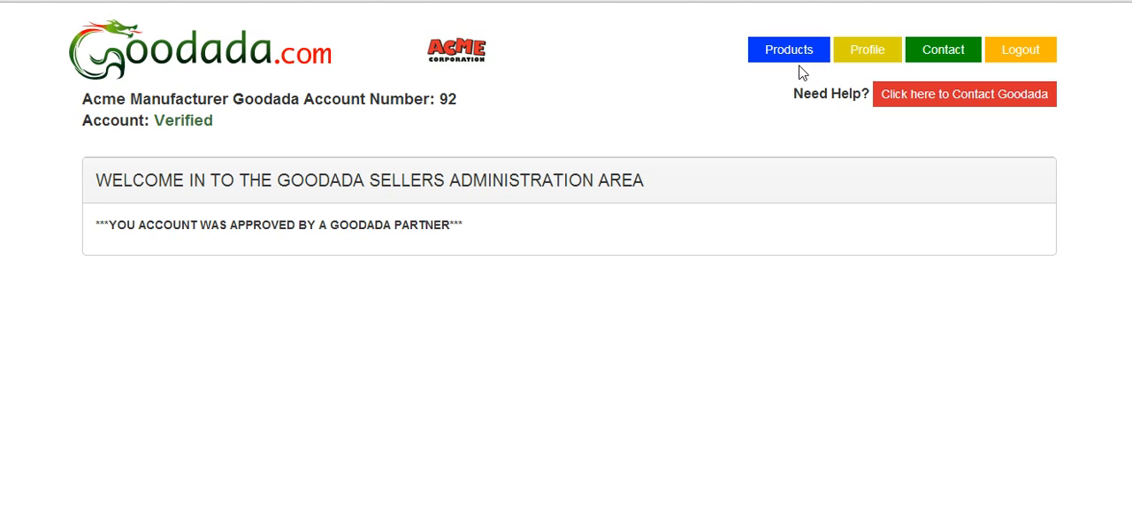
mouse_move(867, 50)
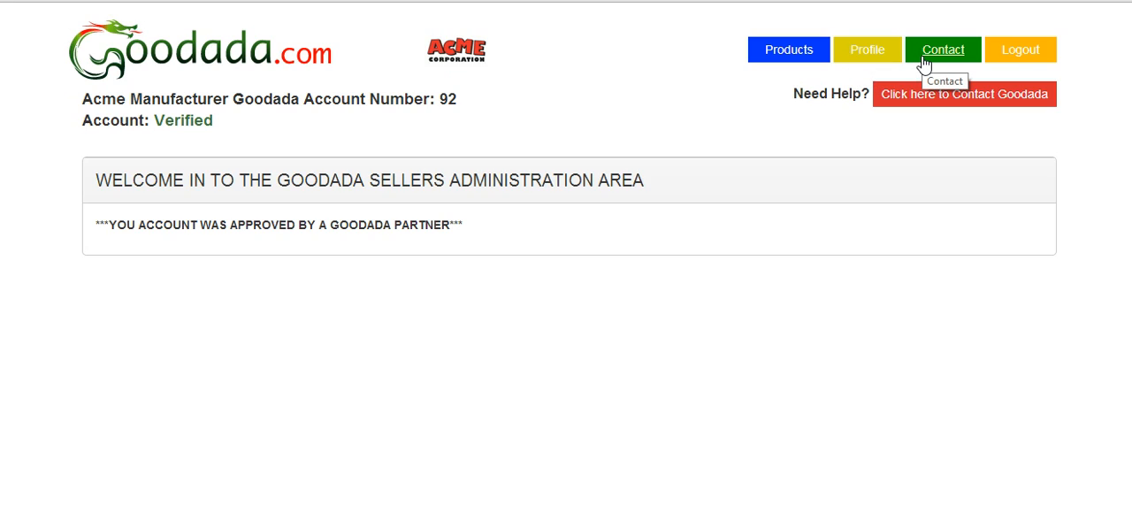
mouse_move(1020, 49)
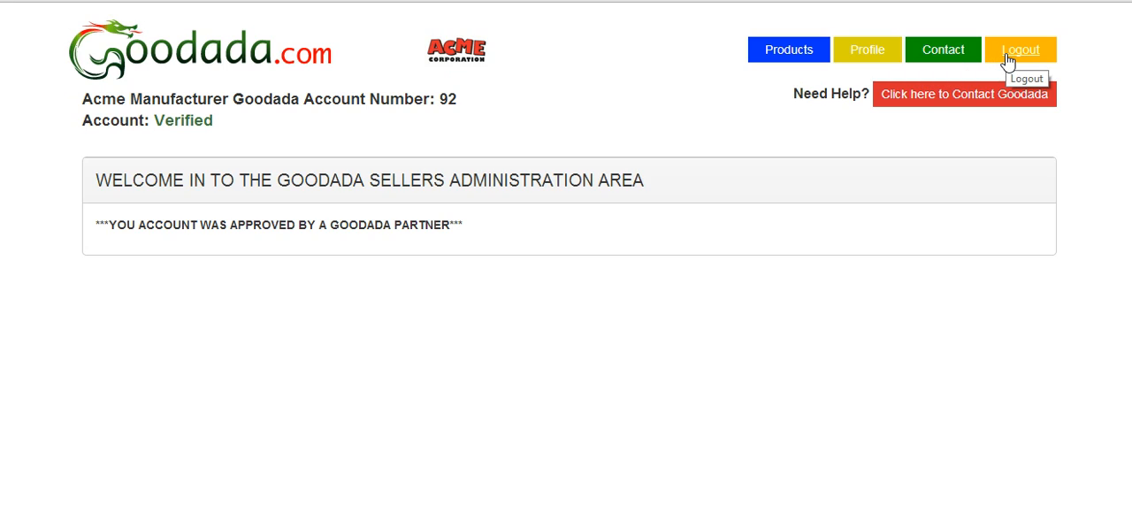
mouse_move(990, 106)
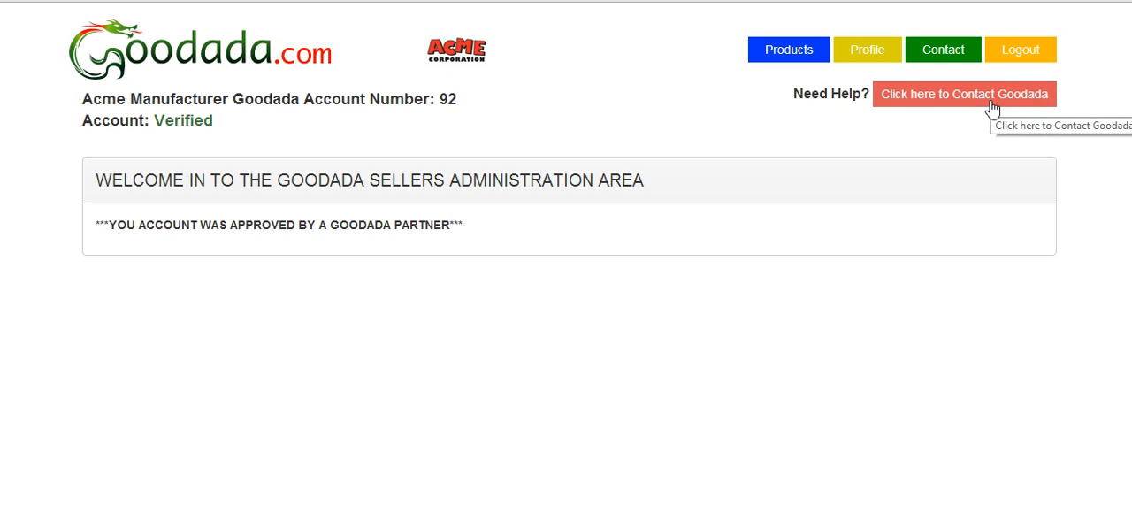
mouse_move(962, 506)
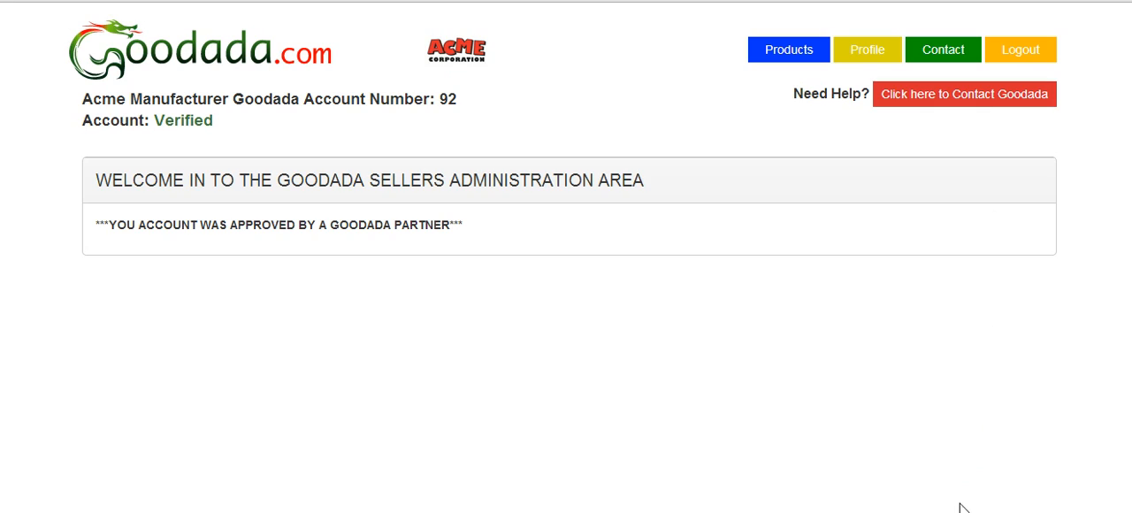